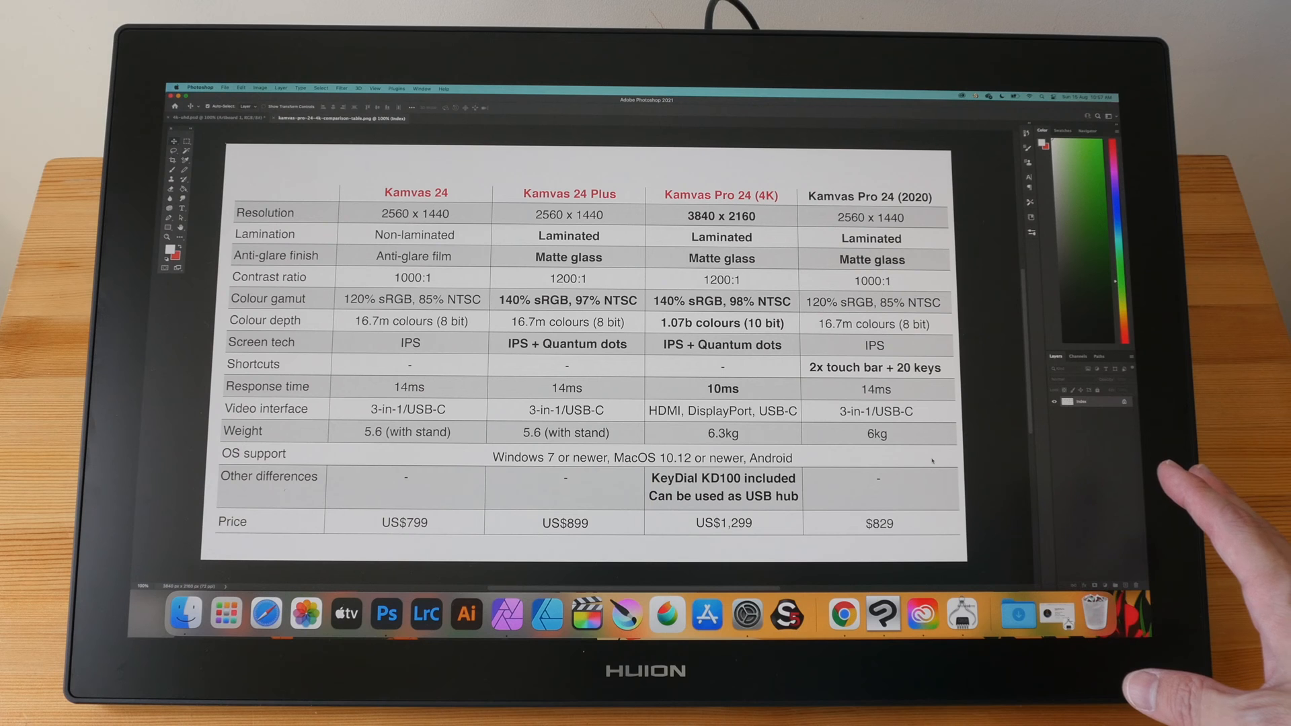
mouse_move(1071, 510)
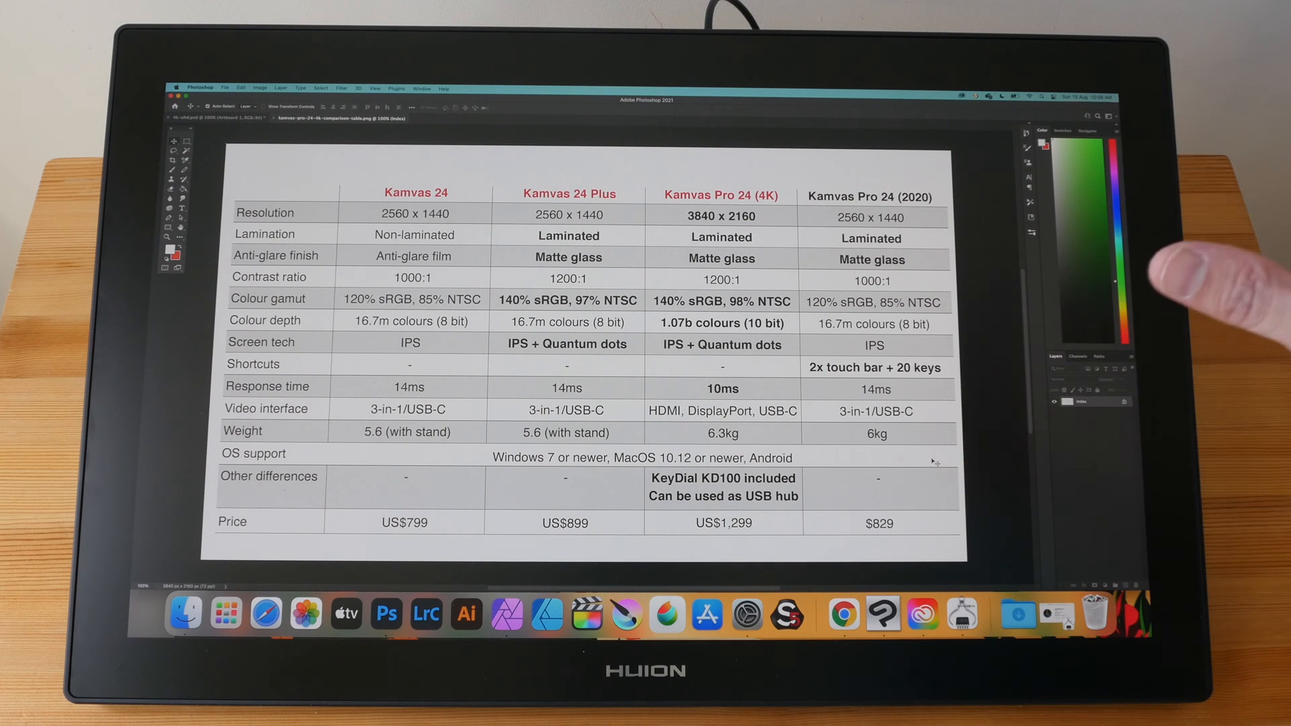
mouse_move(1195, 593)
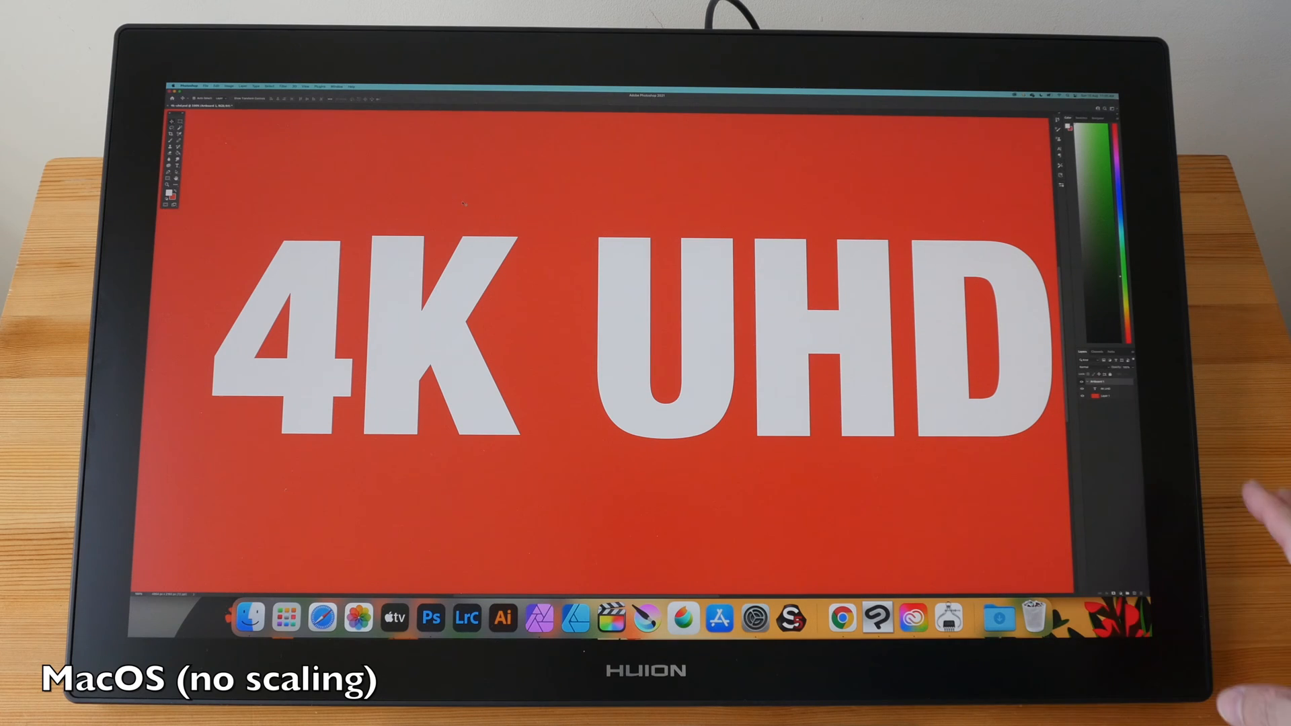
mouse_move(1137, 494)
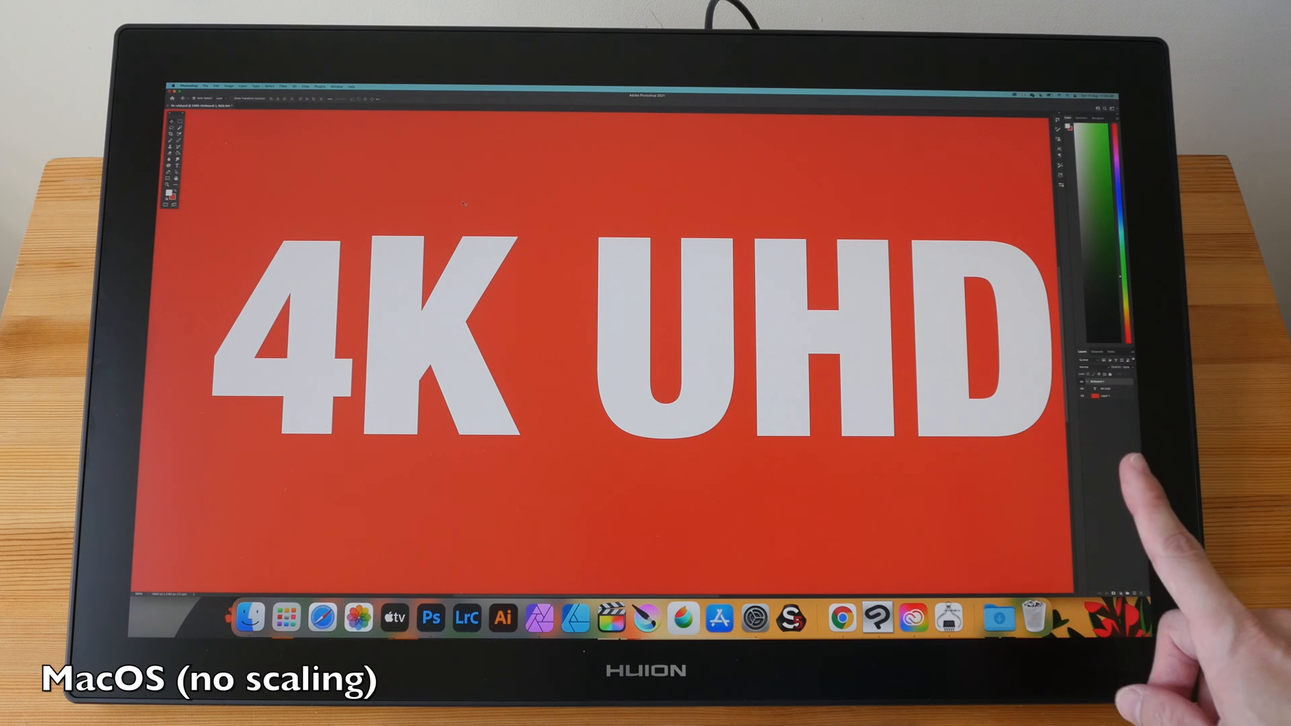
mouse_move(1169, 477)
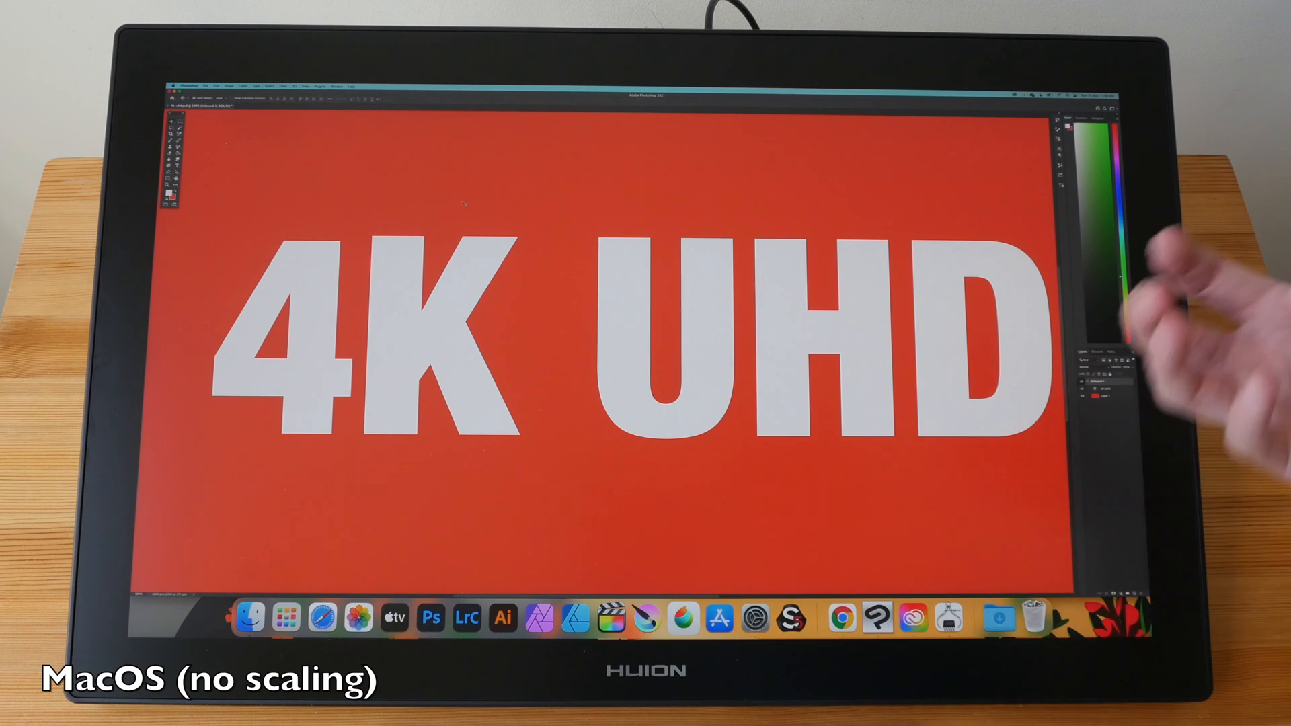
mouse_move(1104, 378)
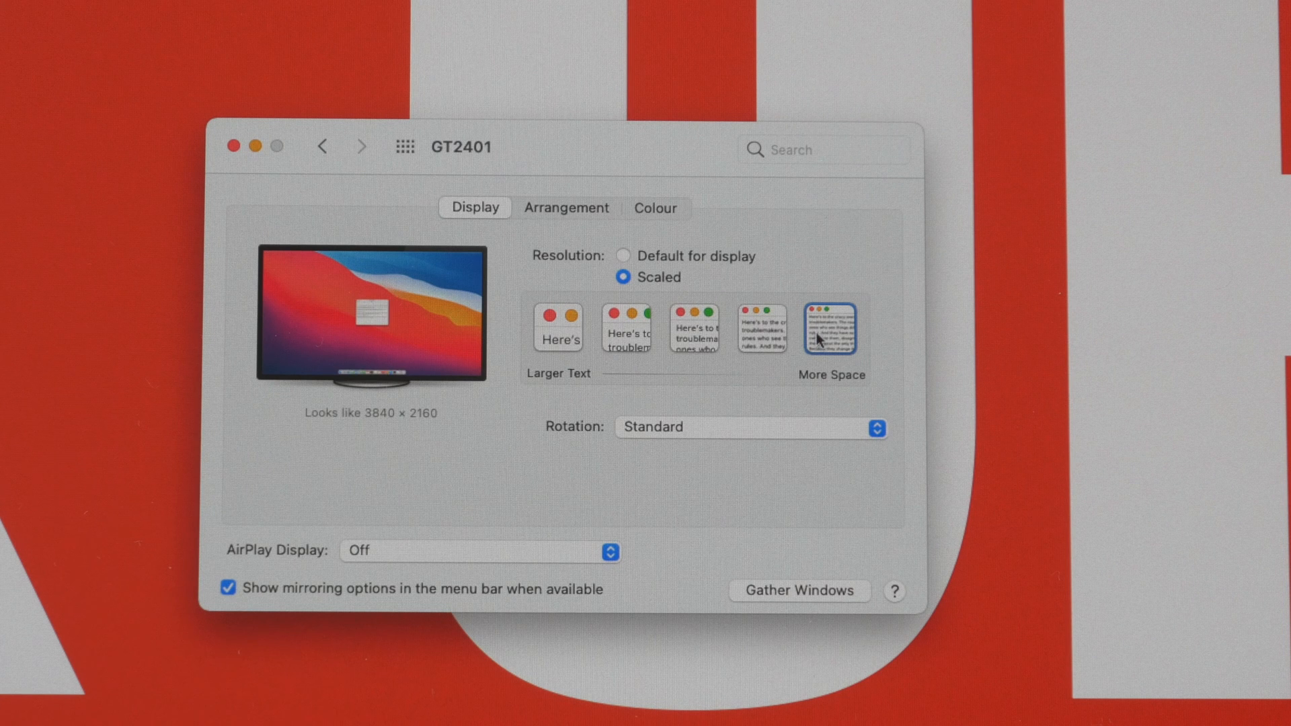
- Scale the pen display to 2560 × 1440 from the exact scaled resolutions list
click(558, 327)
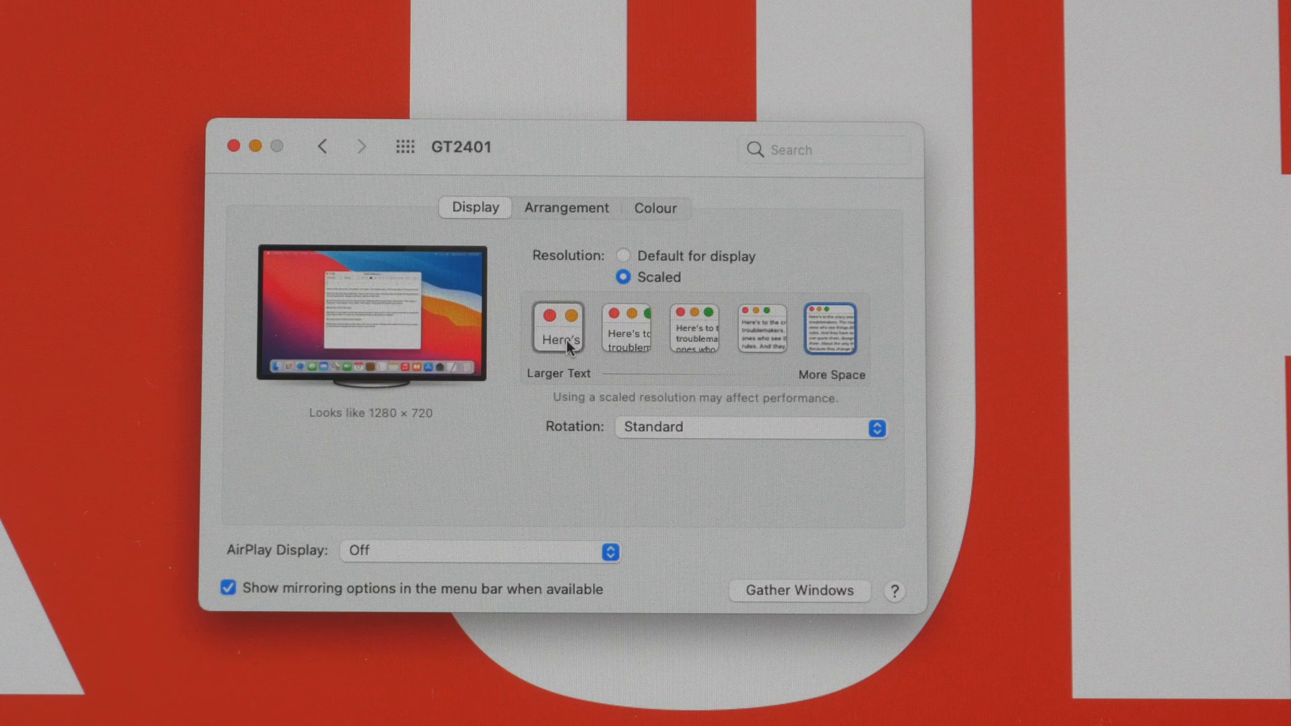
click(830, 326)
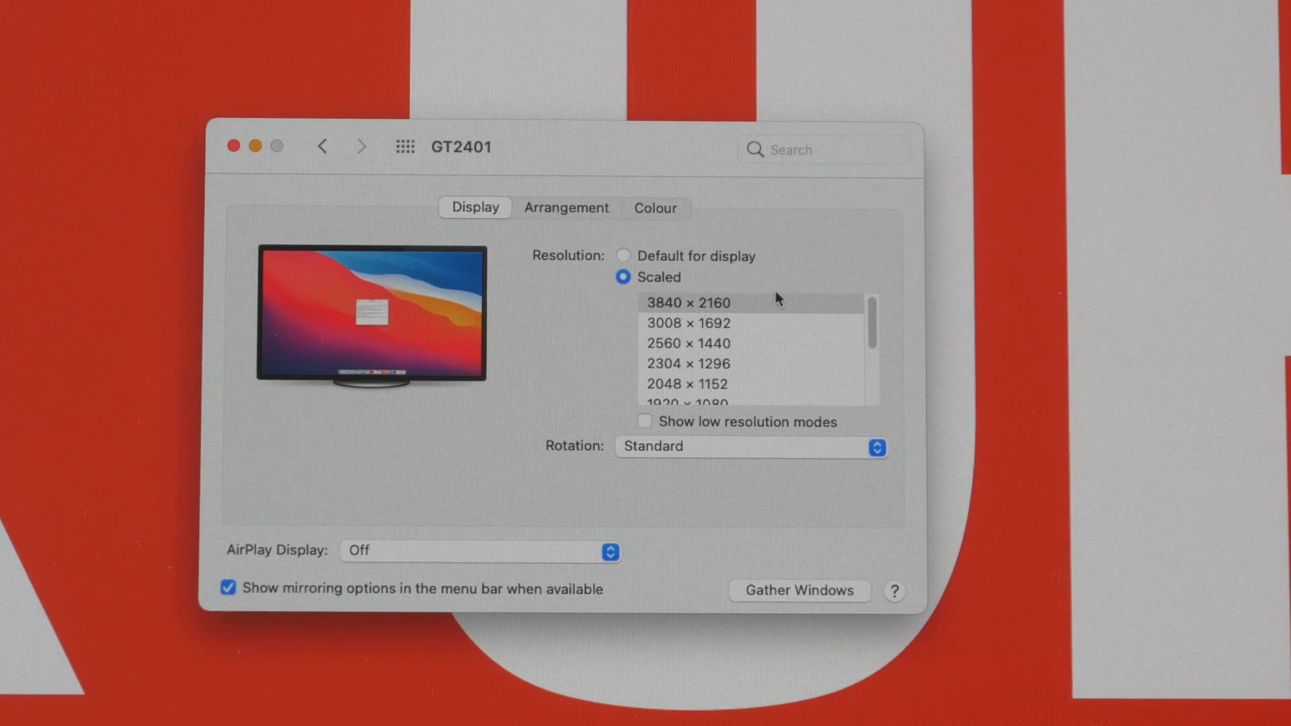
mouse_move(764, 360)
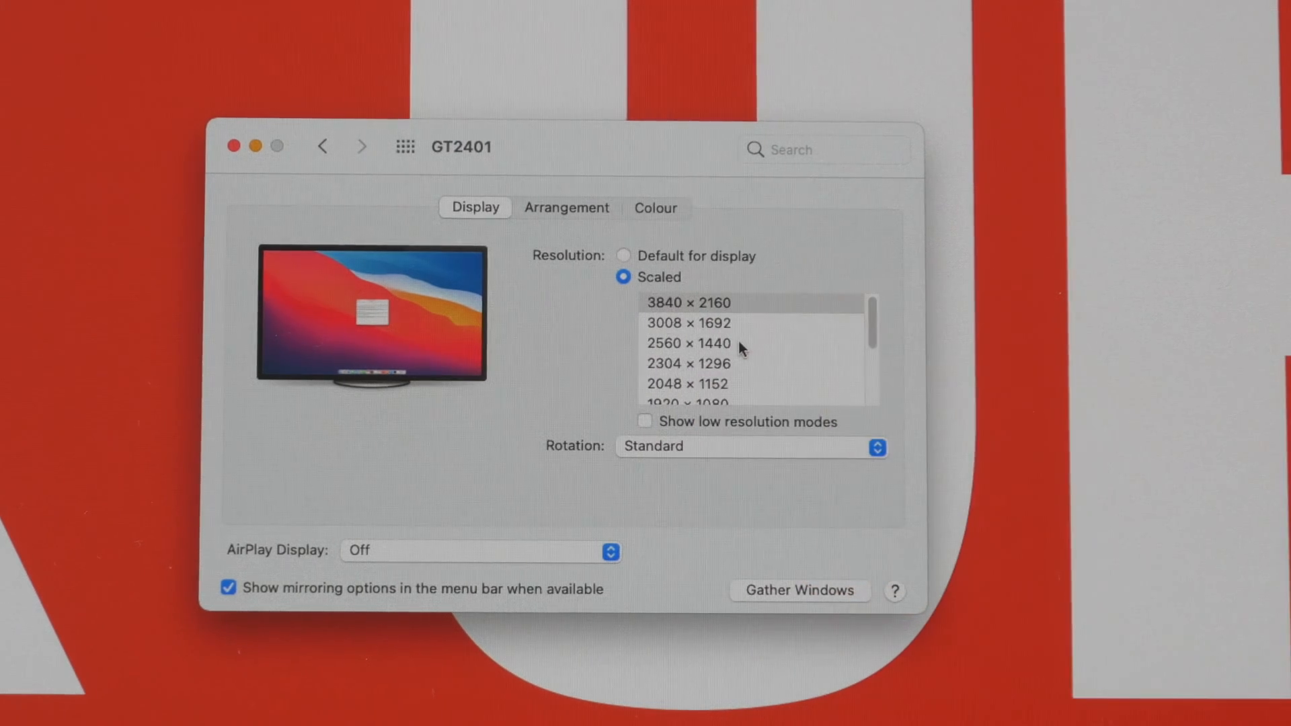
click(689, 344)
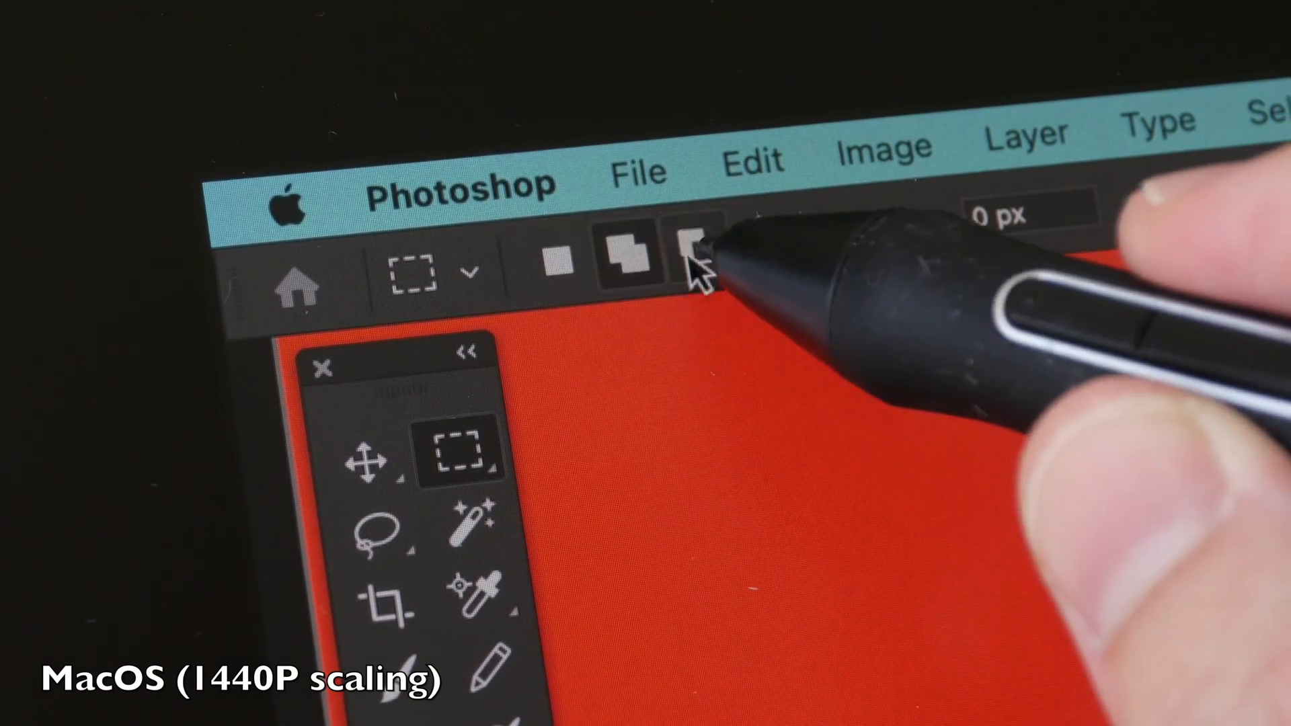
click(634, 247)
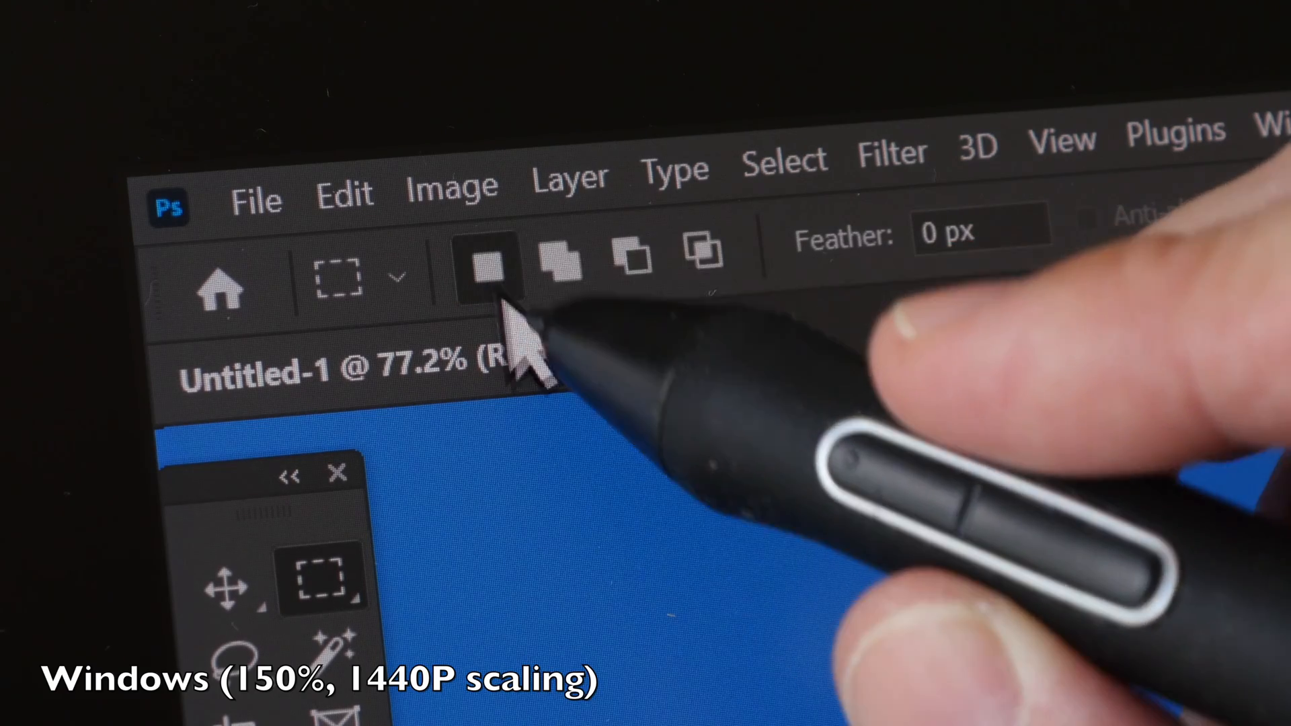
- Switch the Rectangular Marquee tool to Add to Selection mode
click(560, 264)
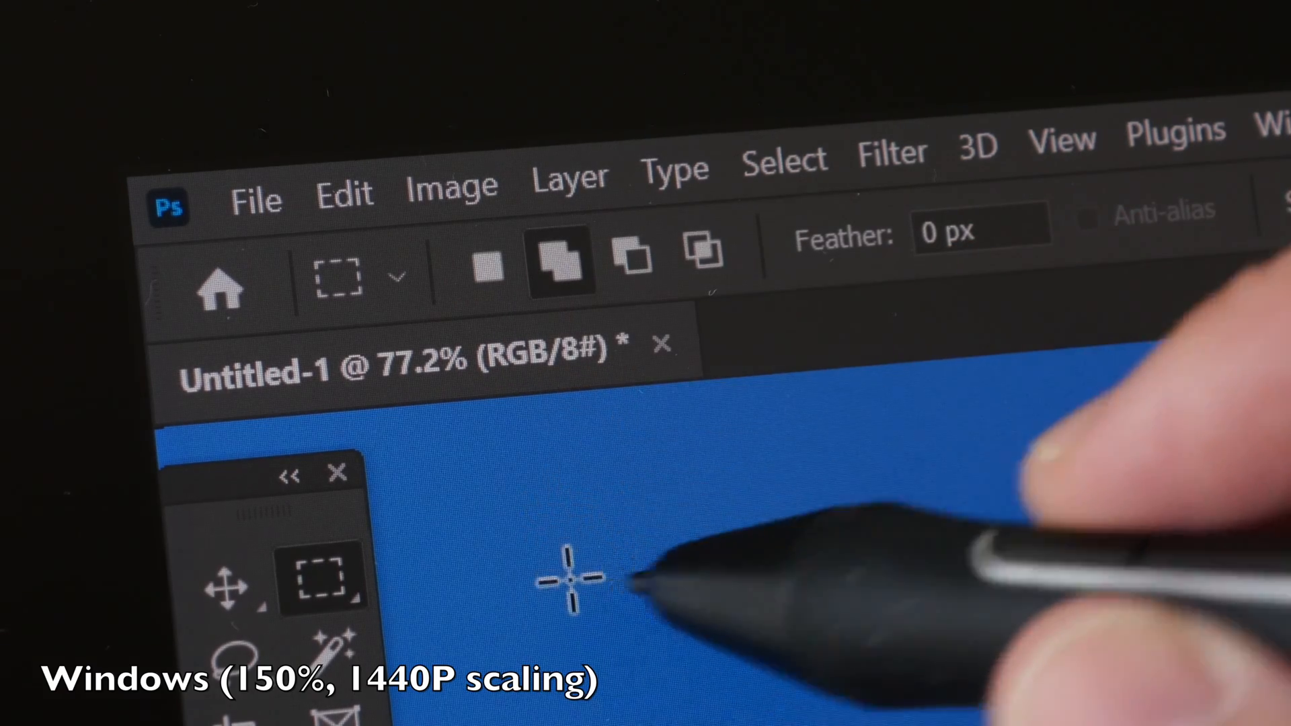